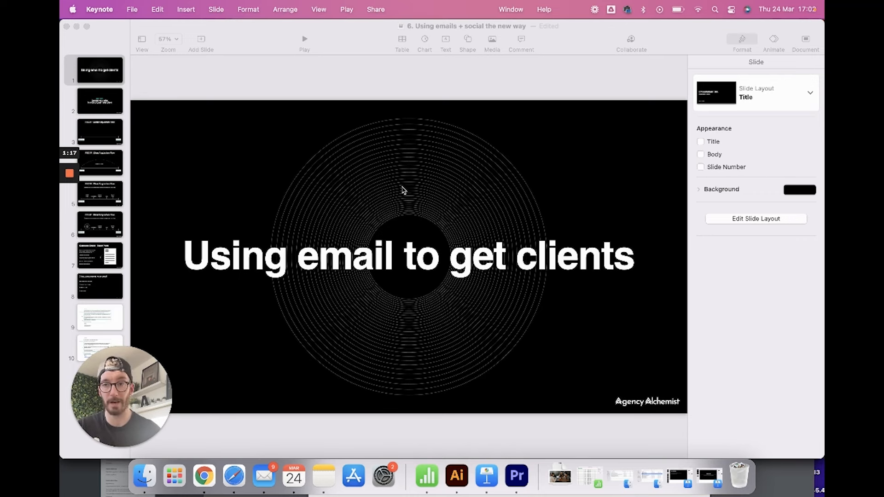
Show slide 2, 'Our aim': getting your offer in front of your ideal client.
{"action": "left_click", "coordinate": [98, 100]}
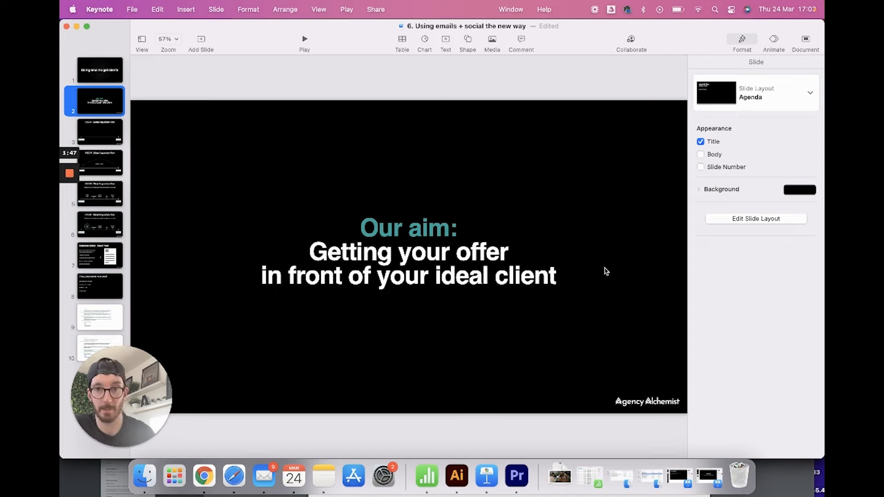
Show slide 4, the Client Acquisition Flow recap with the DOES NOT WORK arc.
{"action": "left_click", "coordinate": [98, 131]}
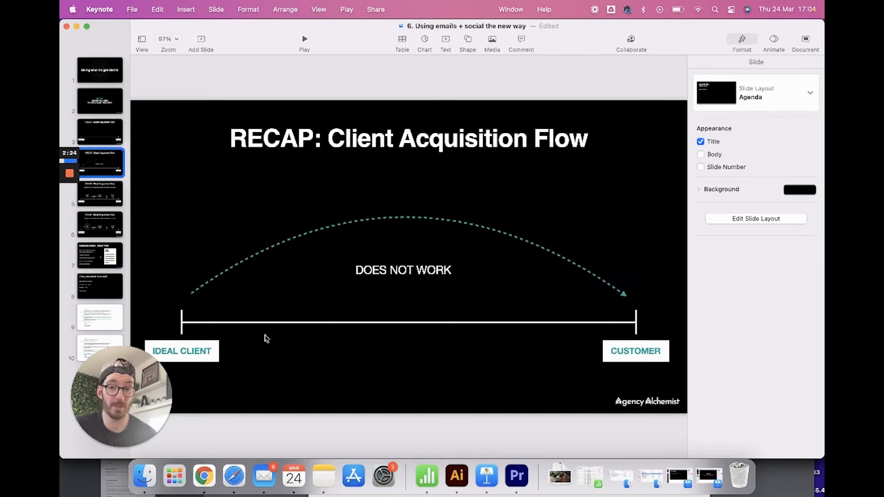
{"action": "left_click", "coordinate": [100, 192]}
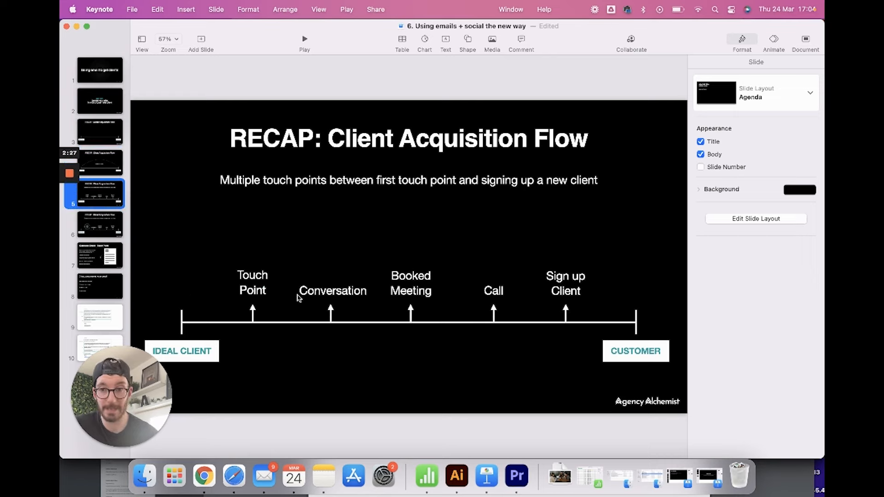
{"action": "mouse_move", "coordinate": [277, 280]}
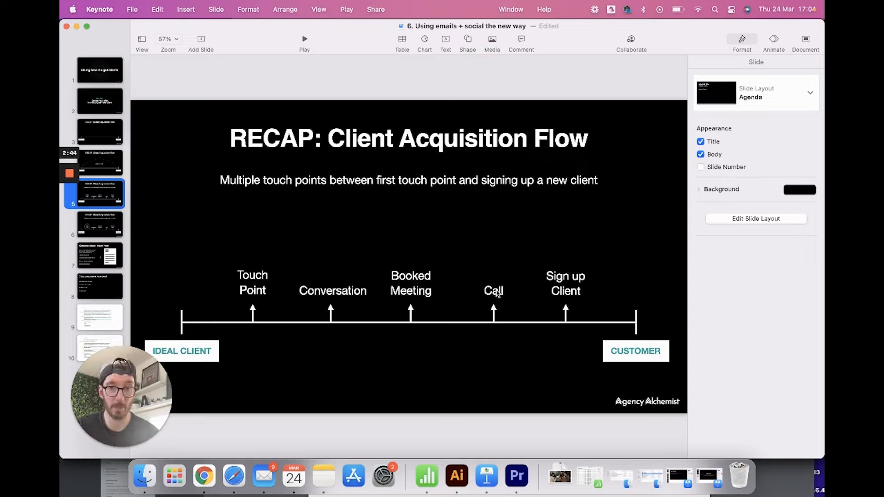
{"action": "mouse_move", "coordinate": [584, 282]}
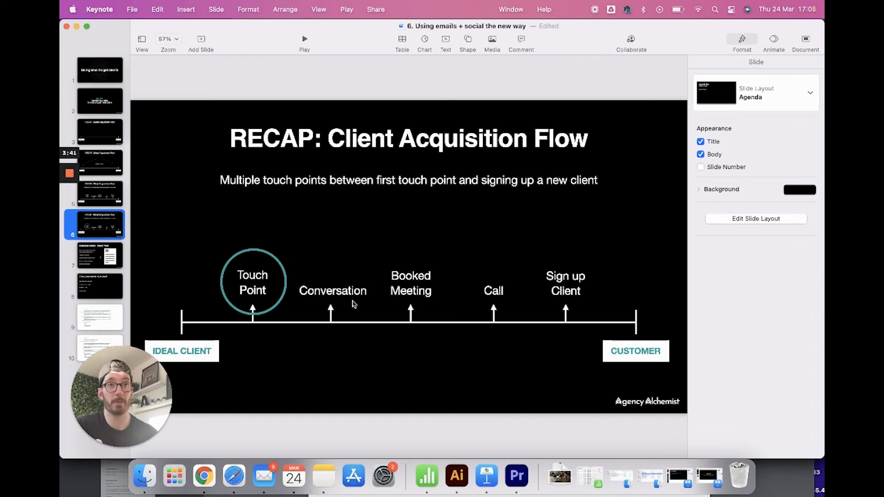
{"action": "left_click", "coordinate": [99, 255]}
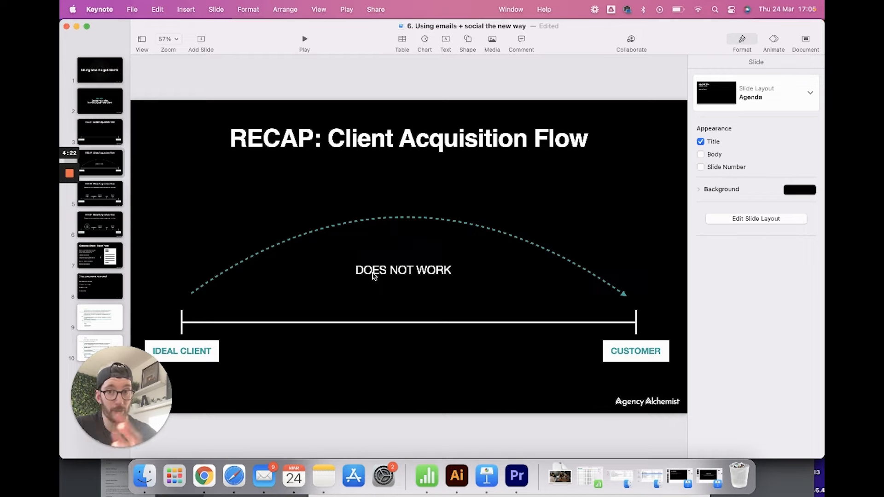
Show slide 7, Outbound Emails – Touch Point, with the email structure diagram.
{"action": "left_click", "coordinate": [99, 255]}
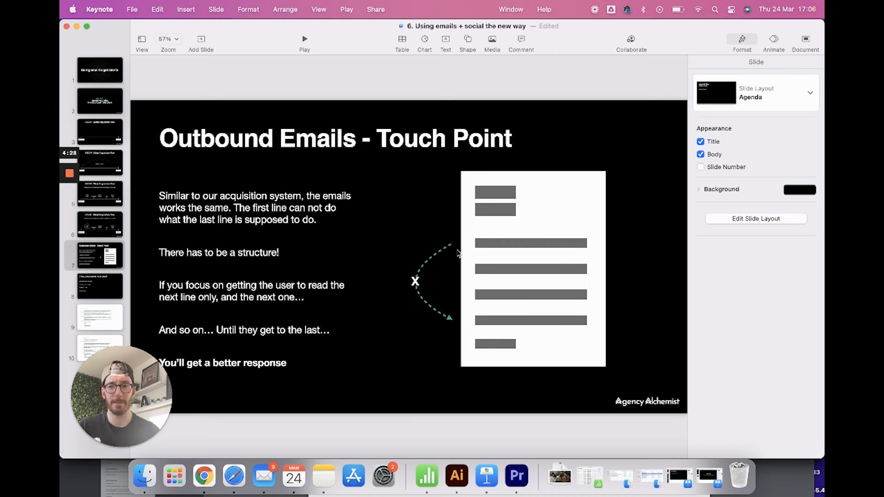
{"action": "mouse_move", "coordinate": [475, 241]}
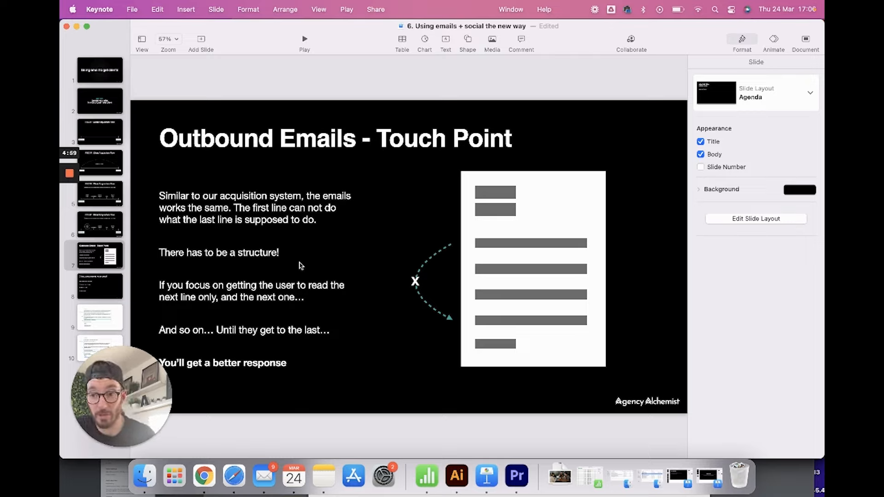
{"action": "mouse_move", "coordinate": [209, 294]}
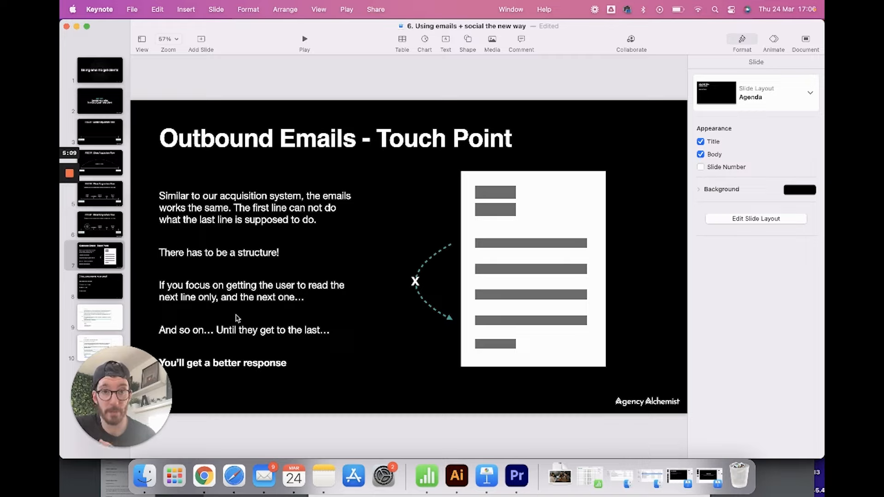
{"action": "mouse_move", "coordinate": [483, 241]}
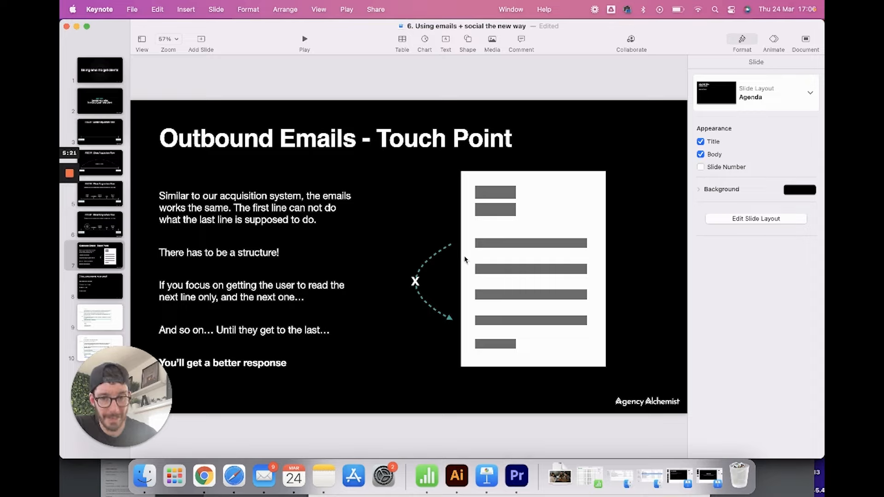
{"action": "mouse_move", "coordinate": [464, 305]}
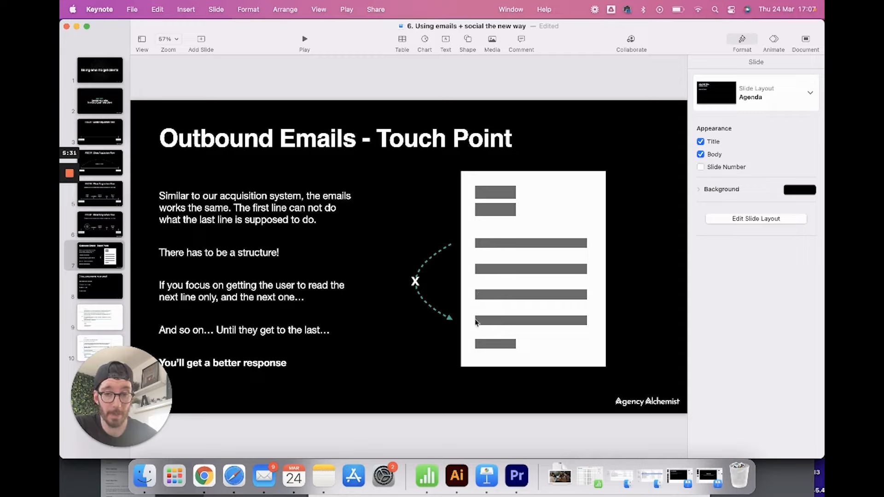
{"action": "mouse_move", "coordinate": [489, 238]}
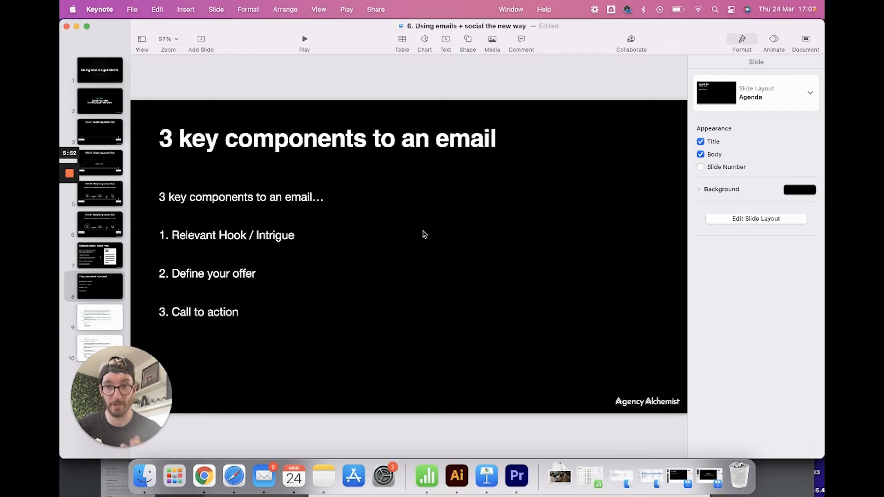
{"action": "mouse_move", "coordinate": [191, 247]}
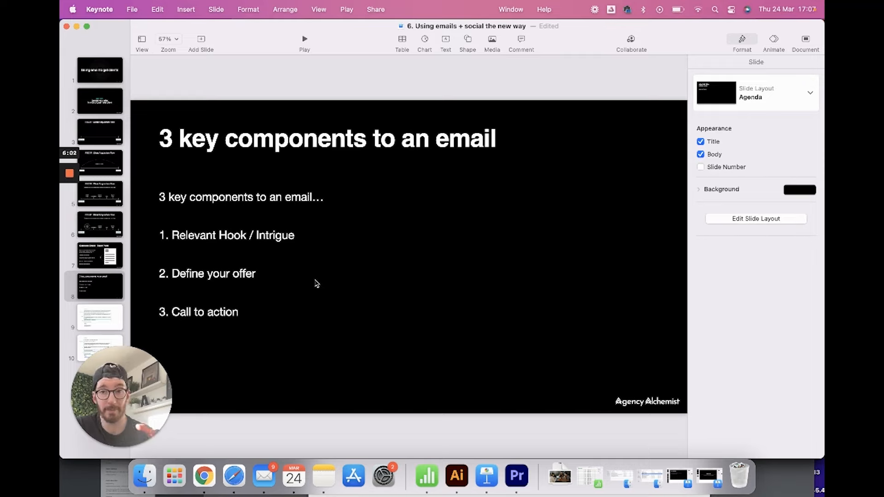
{"action": "mouse_move", "coordinate": [230, 277]}
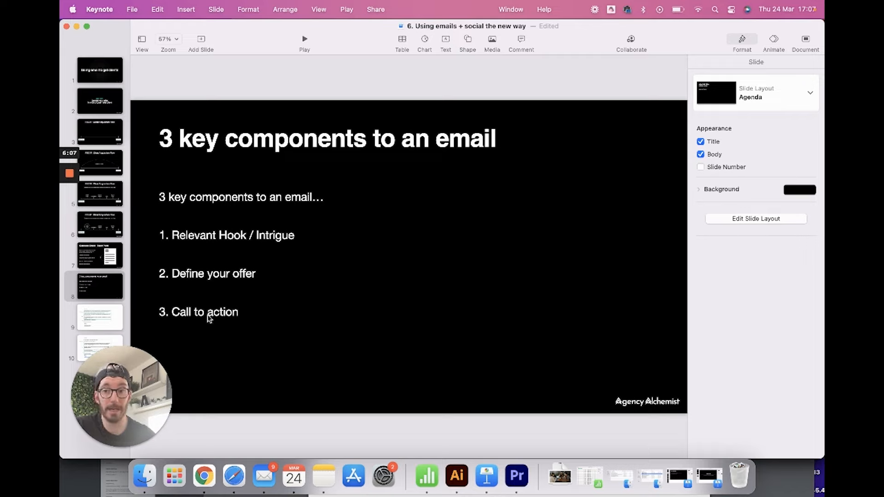
{"action": "mouse_move", "coordinate": [308, 320]}
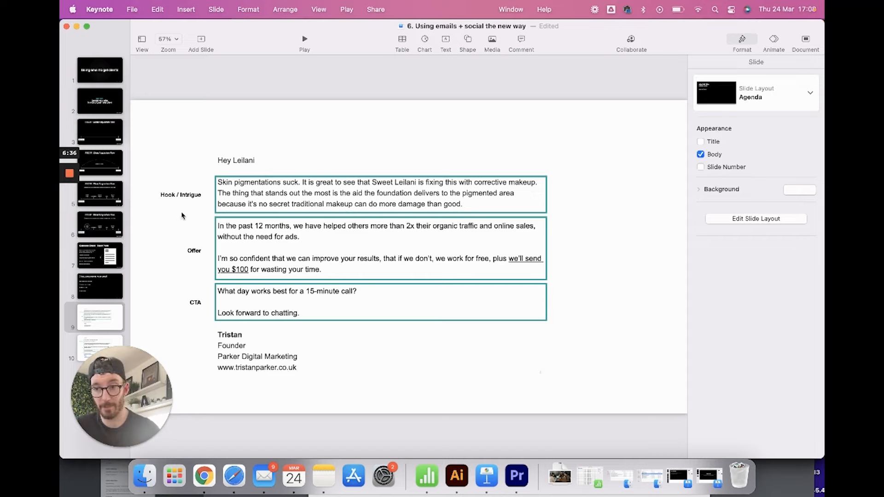
Step through the 3 key components and first example slides to the pet-groomer email to Alex.
{"action": "left_click", "coordinate": [100, 285]}
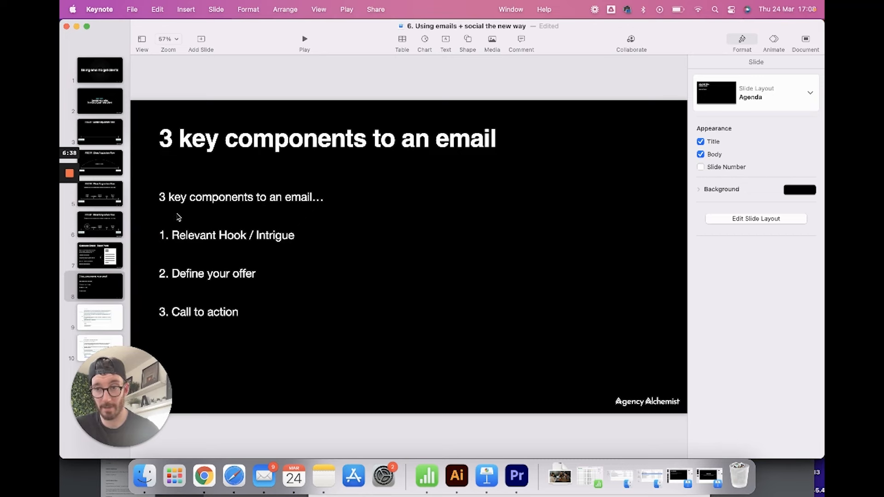
{"action": "left_click", "coordinate": [99, 318]}
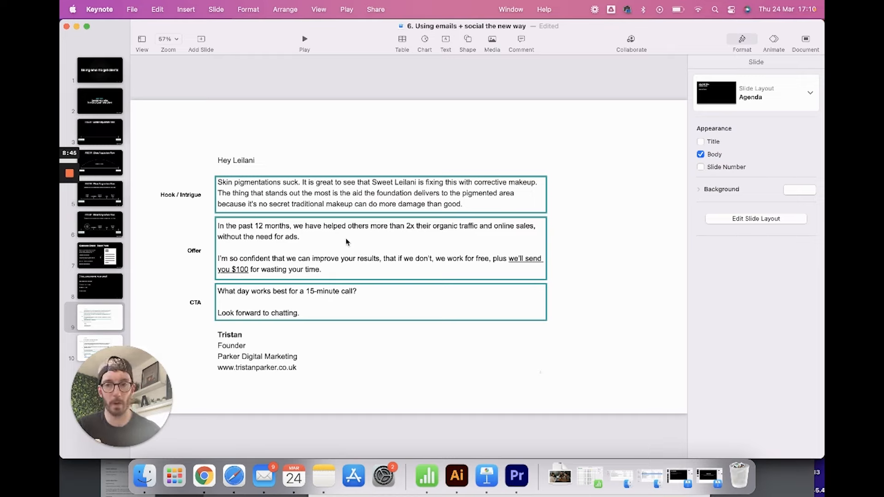
{"action": "mouse_move", "coordinate": [581, 260]}
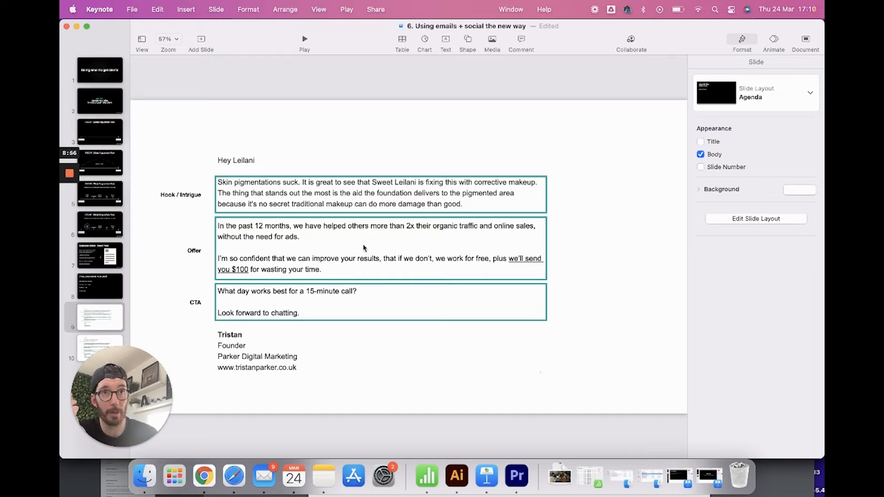
{"action": "mouse_move", "coordinate": [309, 252]}
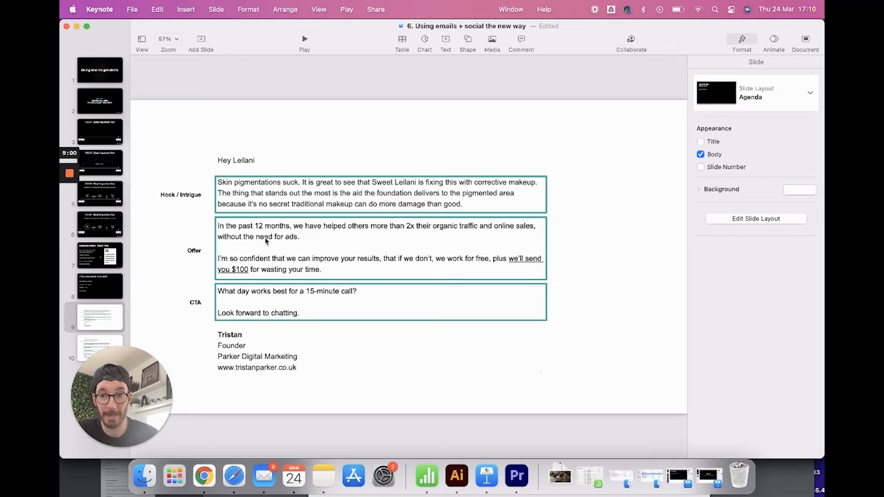
{"action": "mouse_move", "coordinate": [329, 246]}
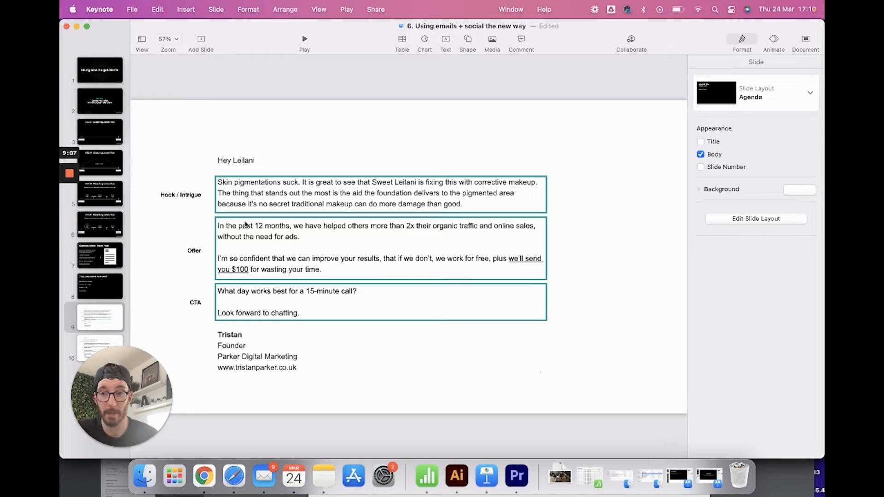
{"action": "mouse_move", "coordinate": [308, 251]}
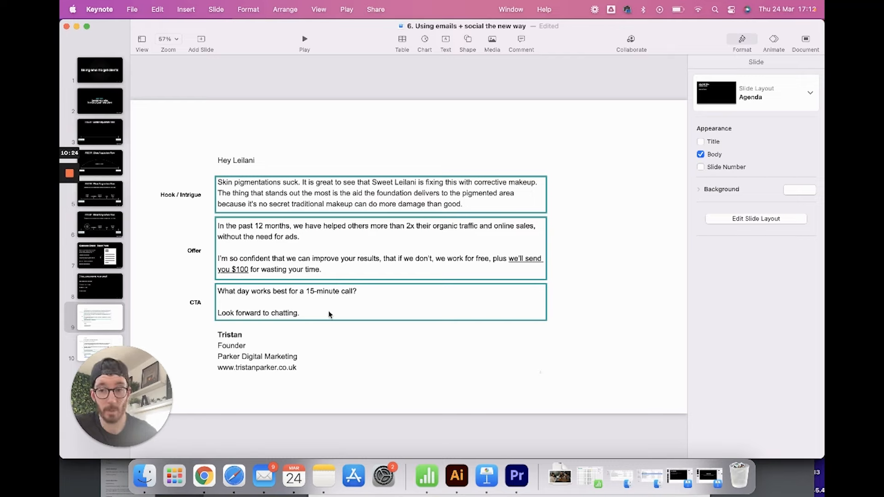
{"action": "mouse_move", "coordinate": [103, 277]}
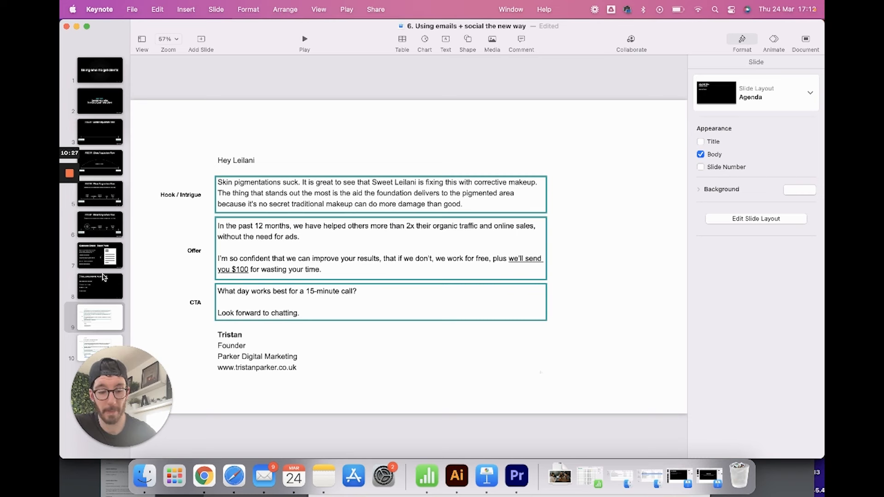
{"action": "left_click", "coordinate": [99, 348]}
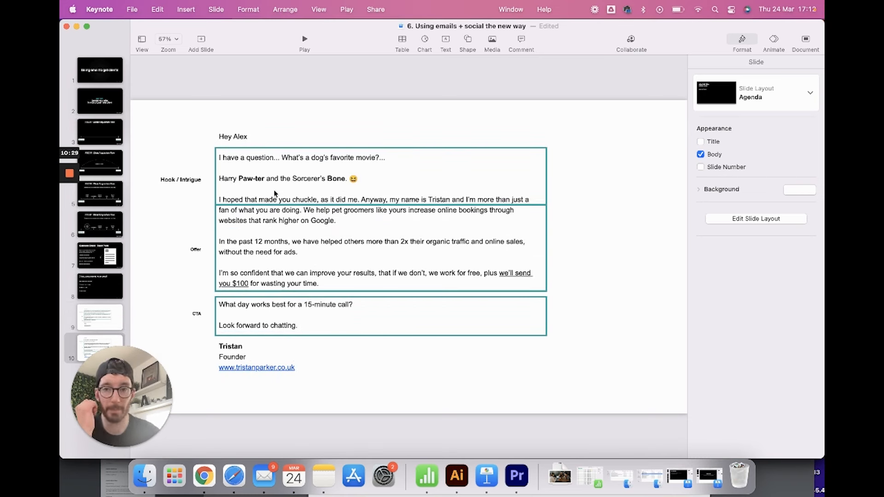
{"action": "mouse_move", "coordinate": [276, 181]}
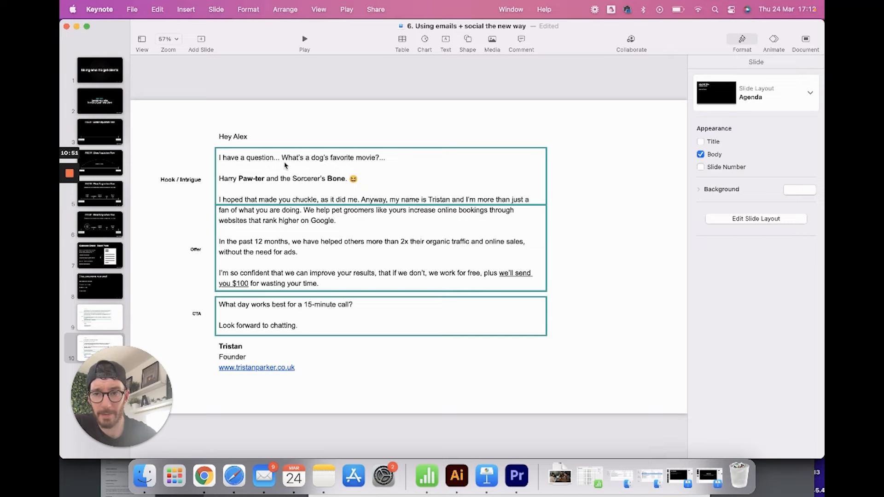
{"action": "mouse_move", "coordinate": [259, 189]}
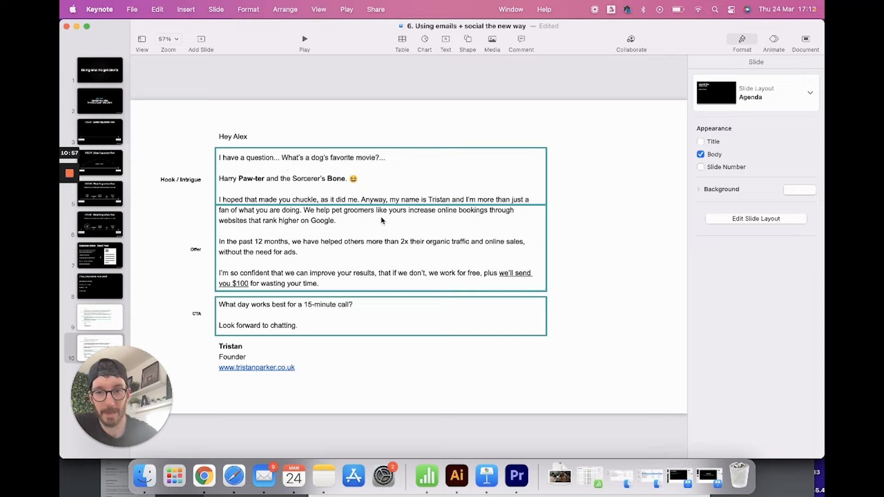
{"action": "mouse_move", "coordinate": [222, 201]}
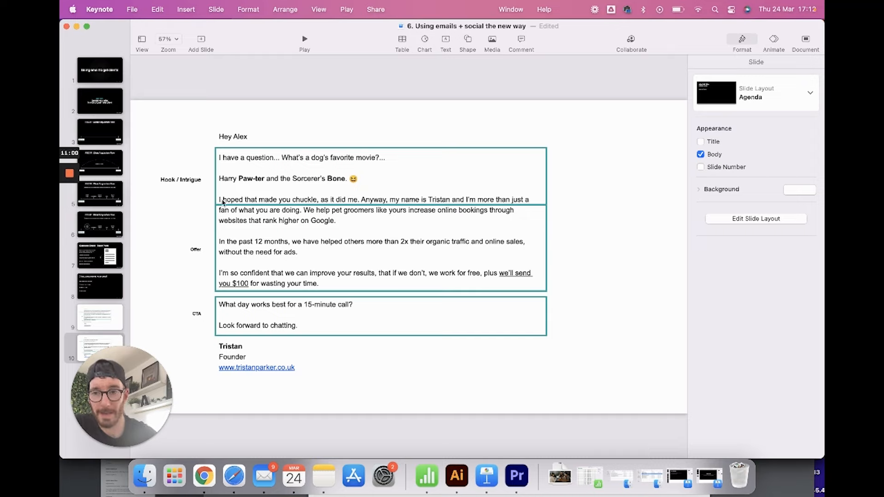
{"action": "mouse_move", "coordinate": [271, 225]}
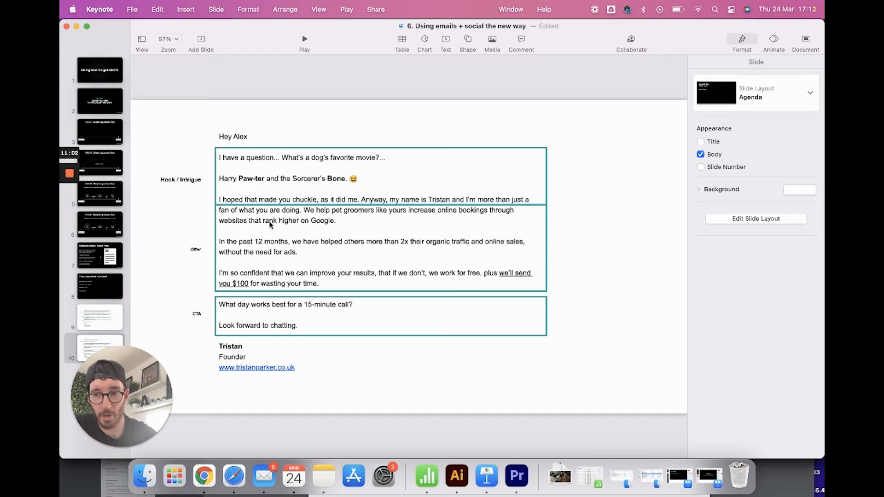
{"action": "mouse_move", "coordinate": [436, 200]}
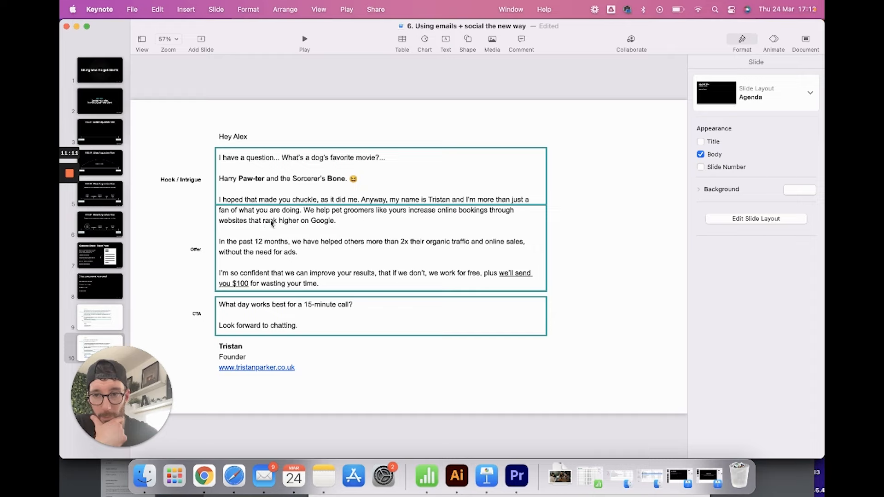
{"action": "mouse_move", "coordinate": [411, 224]}
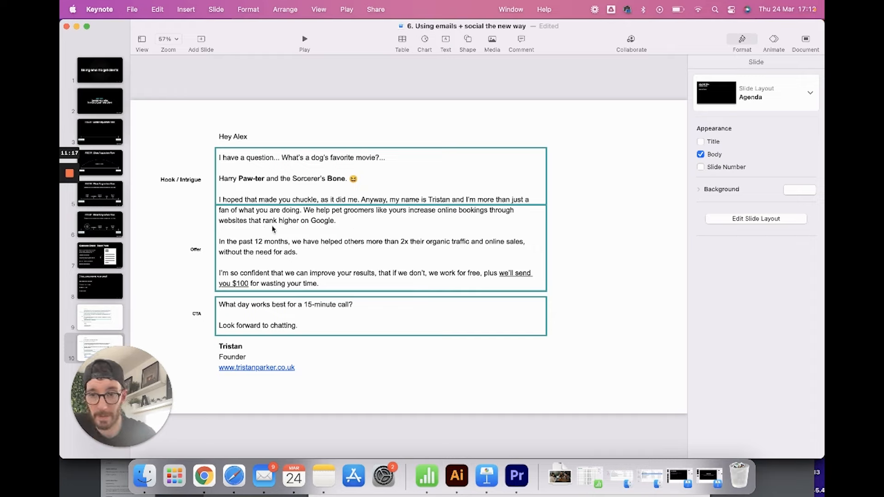
{"action": "mouse_move", "coordinate": [277, 249]}
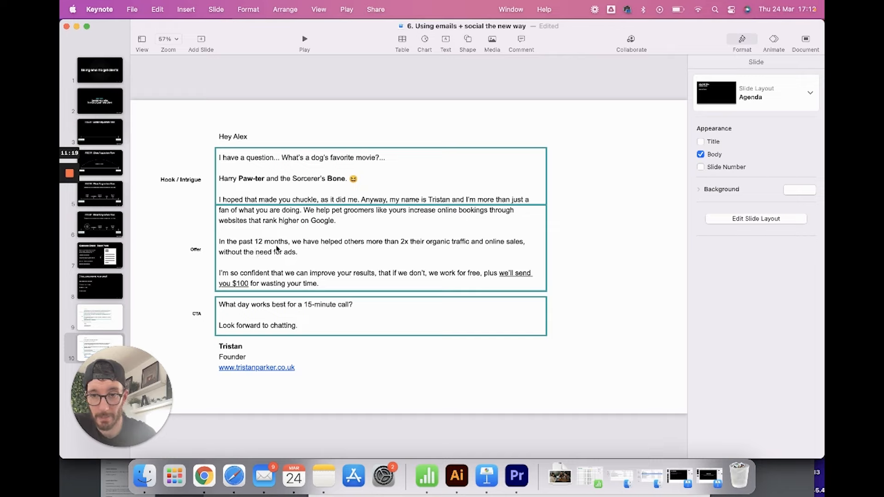
{"action": "mouse_move", "coordinate": [486, 246]}
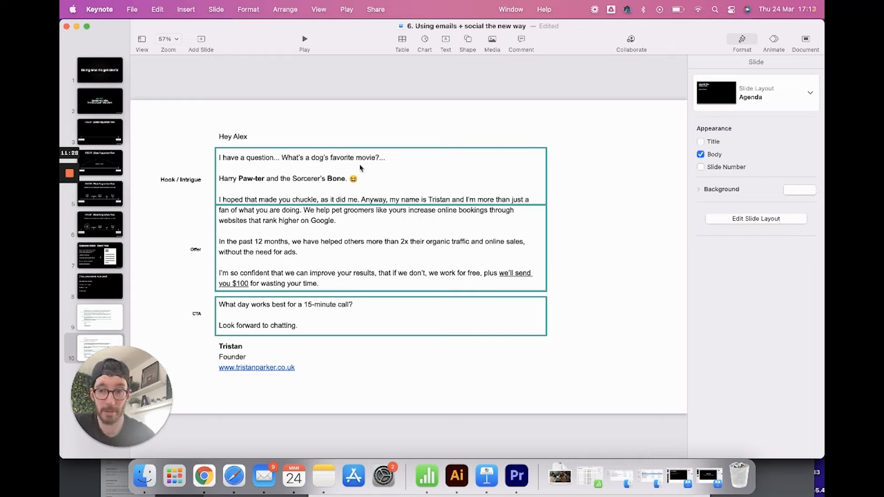
{"action": "mouse_move", "coordinate": [239, 315]}
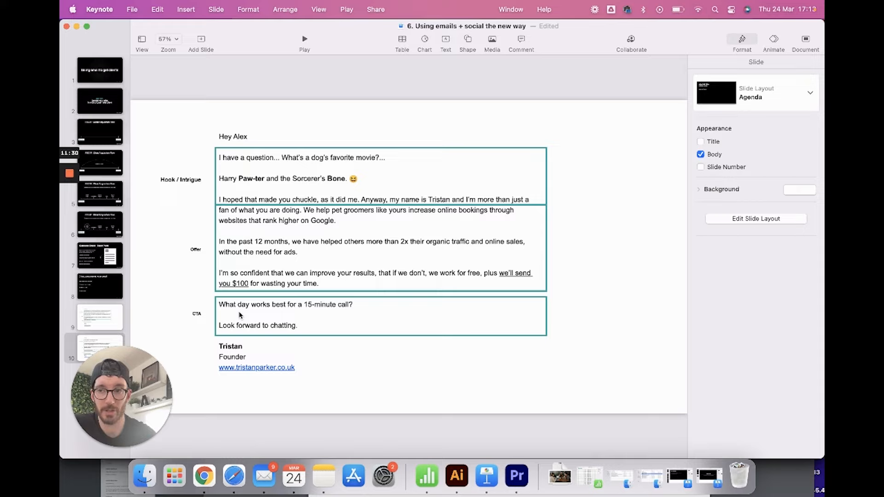